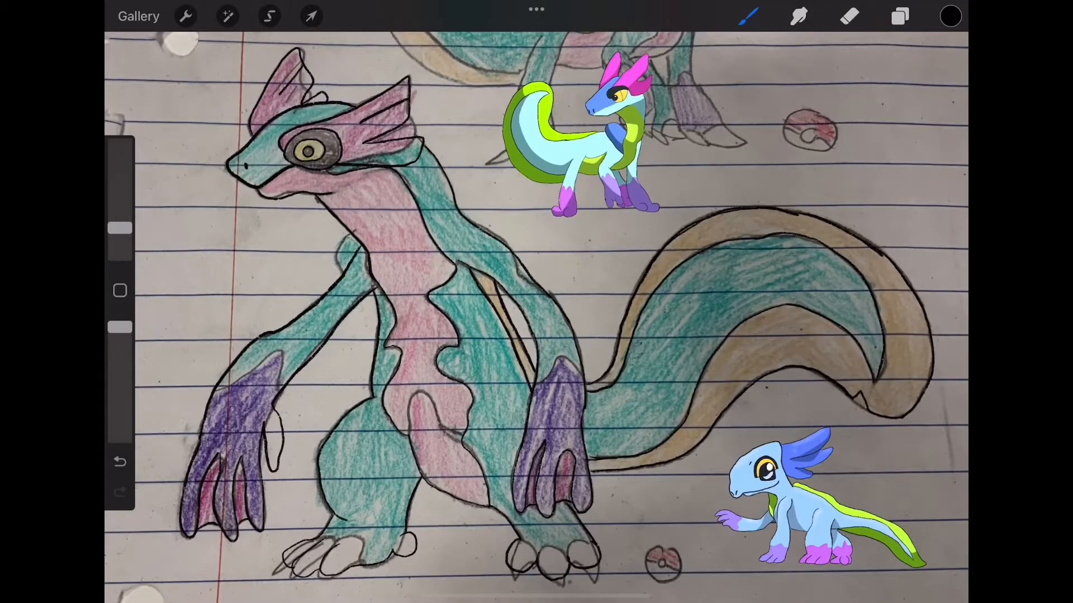
- Flat-fill the body cyan, frills pink, eye yellow, one hand purple, feet pink; hide Layer 1
click(900, 15)
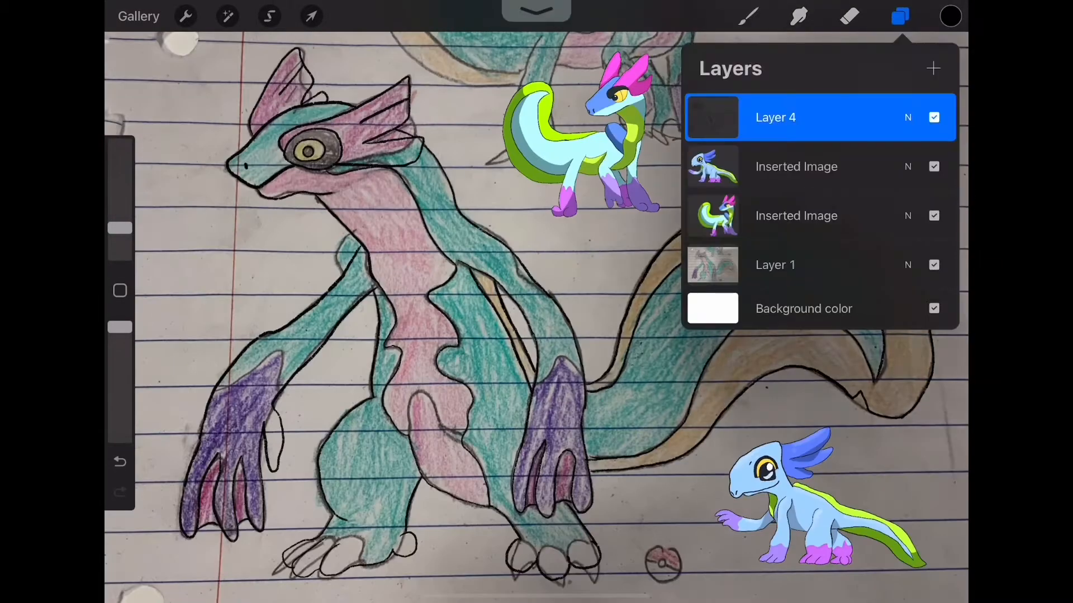
click(899, 15)
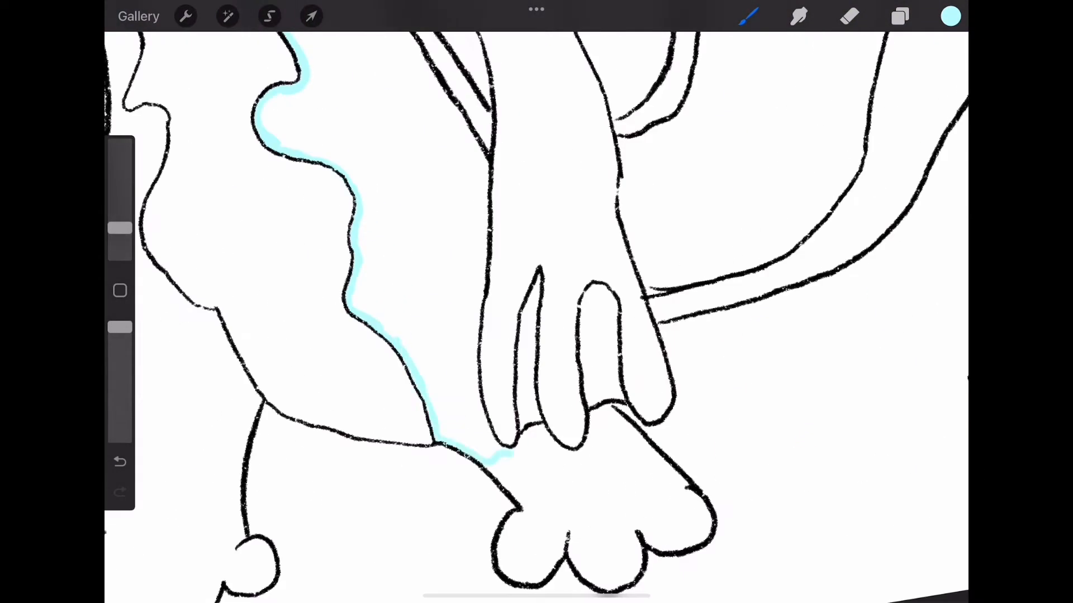
click(899, 16)
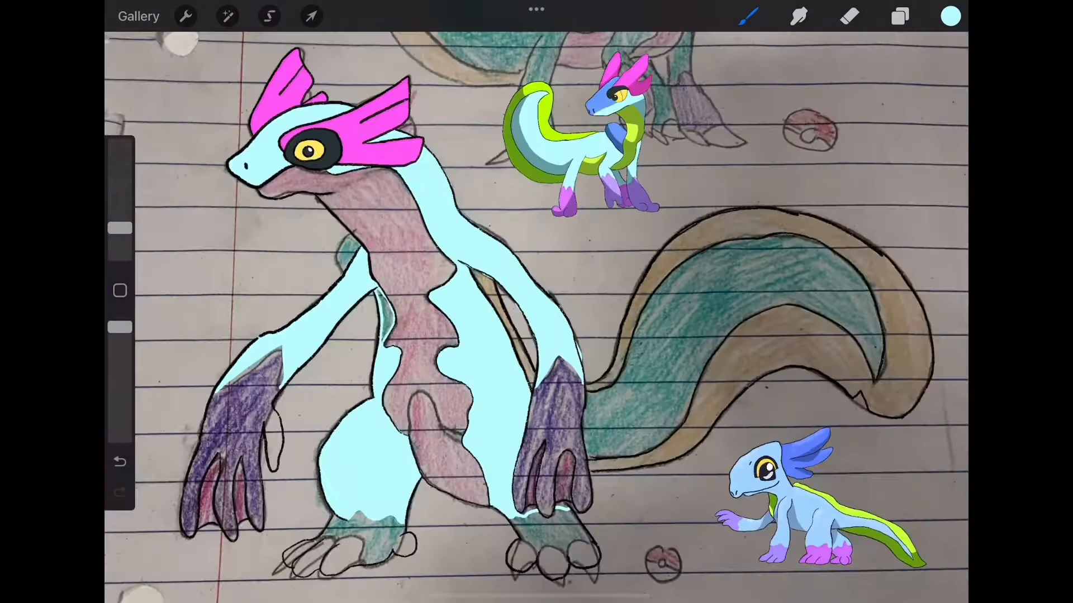
click(953, 15)
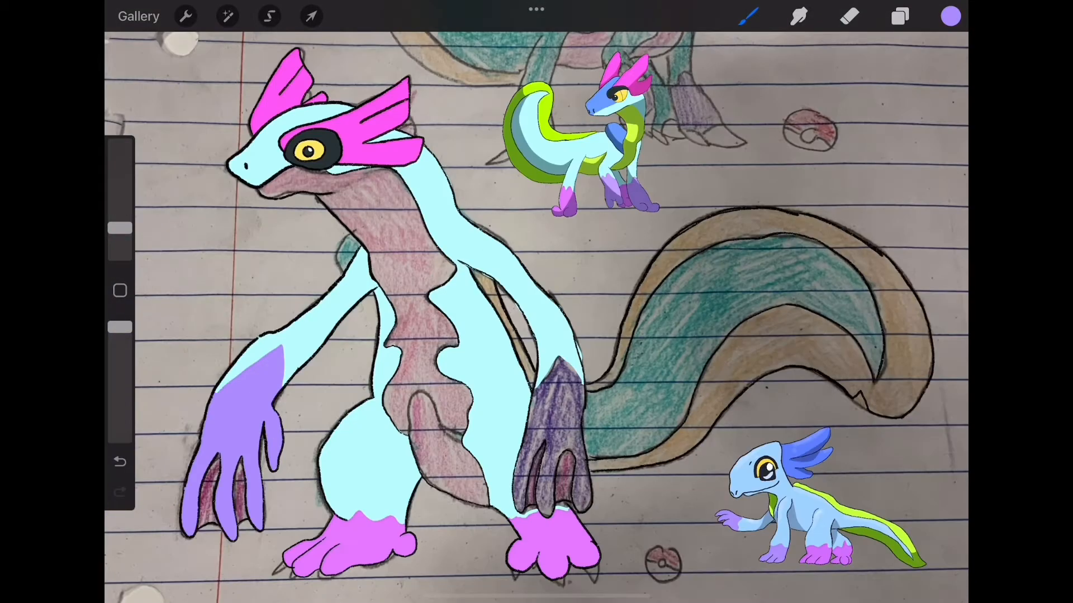
click(899, 15)
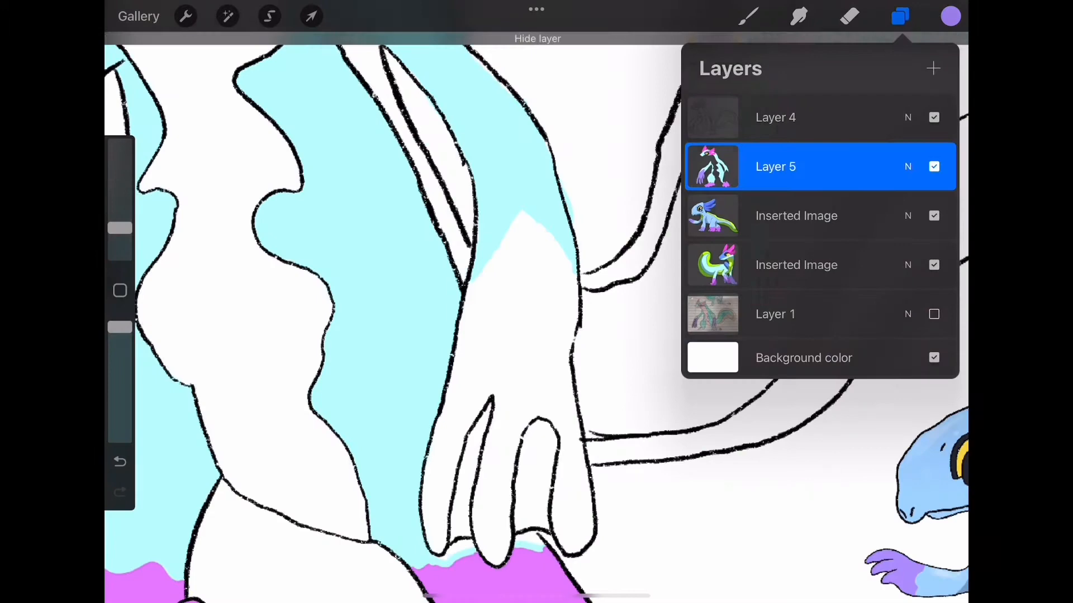
- Hide the background, paint lime-green outline bands, and fill the second hand purple and magenta
click(899, 15)
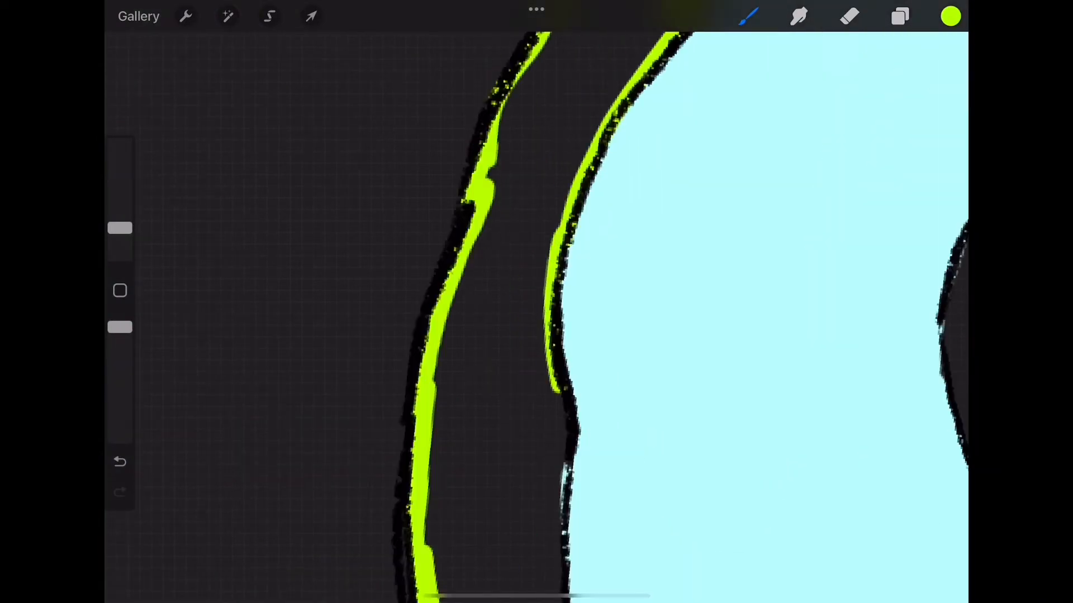
click(899, 16)
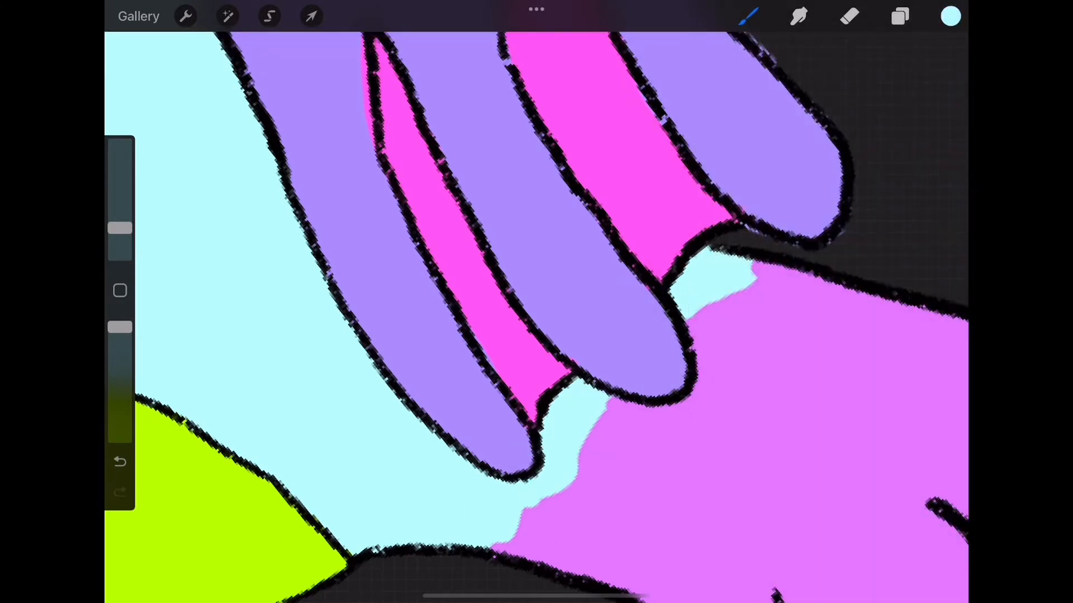
click(899, 17)
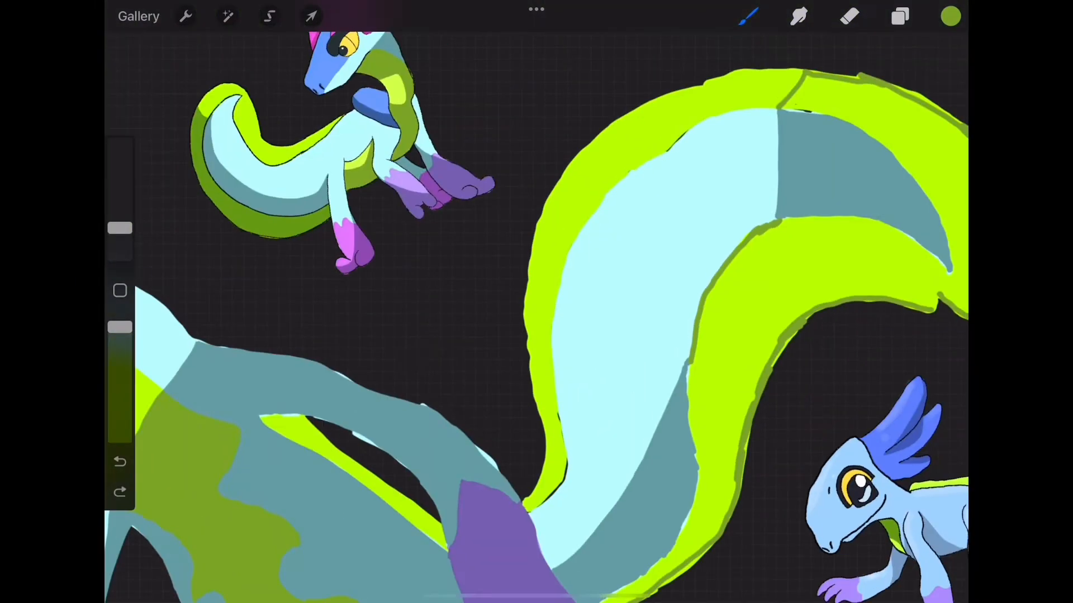
- Paint pale cyan highlights on a new layer, show the background, and add a layer under Layer 5
click(898, 15)
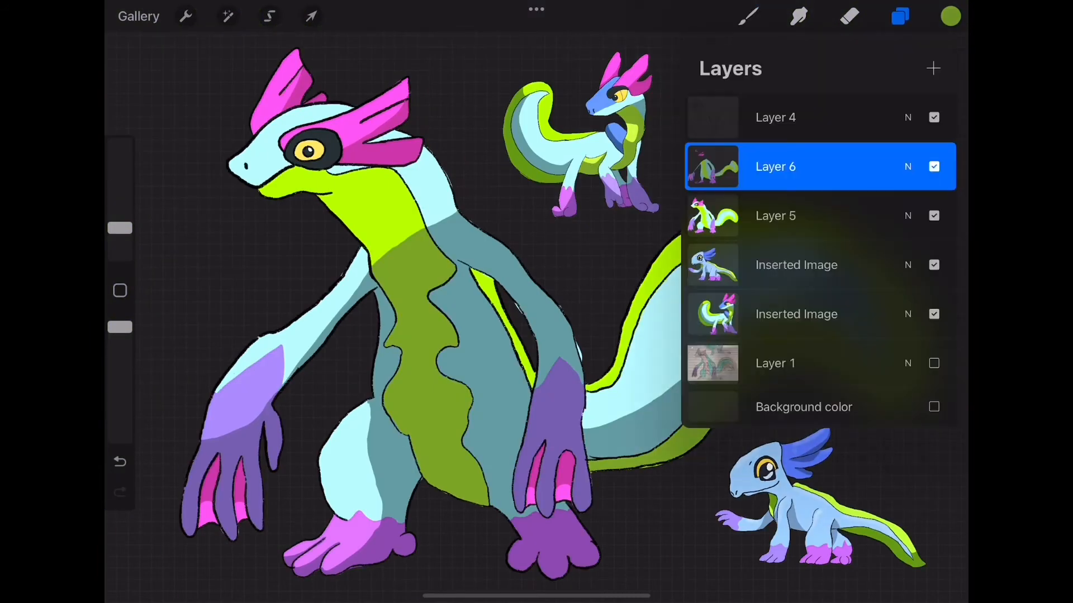
click(951, 15)
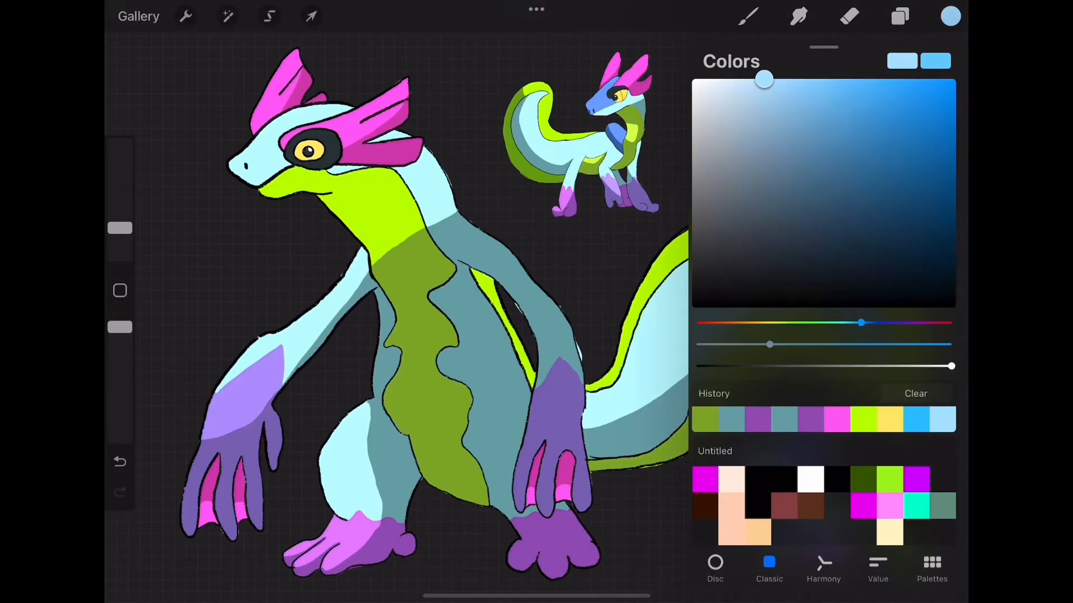
click(899, 16)
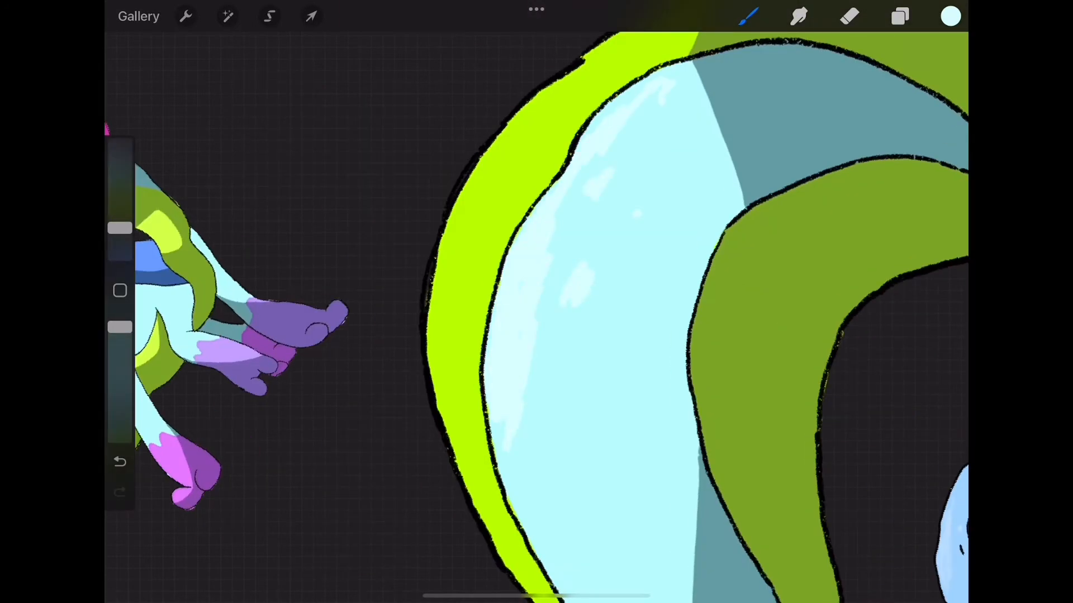
click(900, 16)
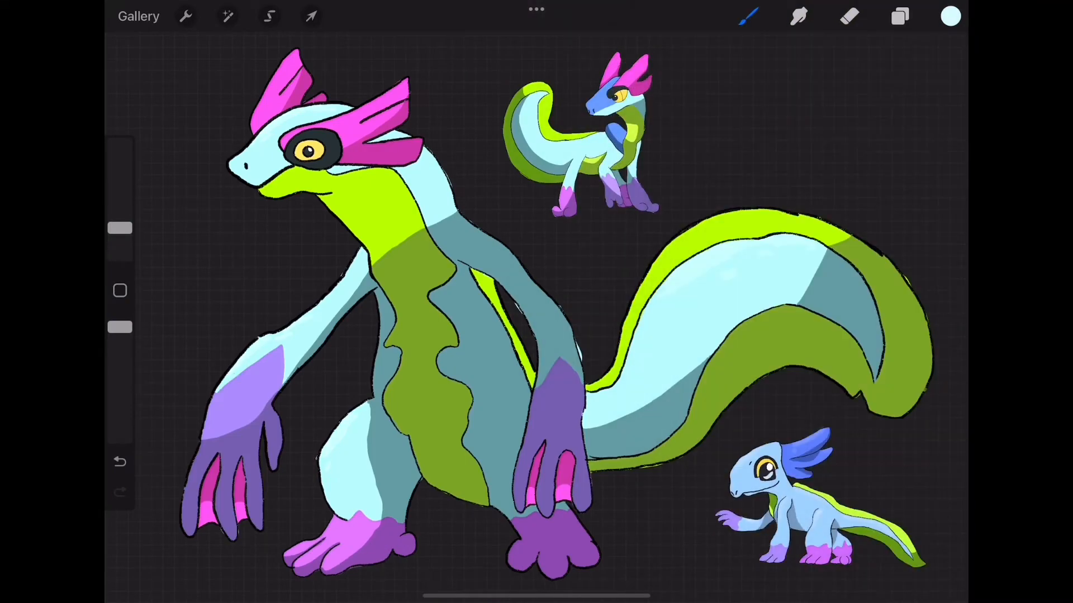
click(900, 16)
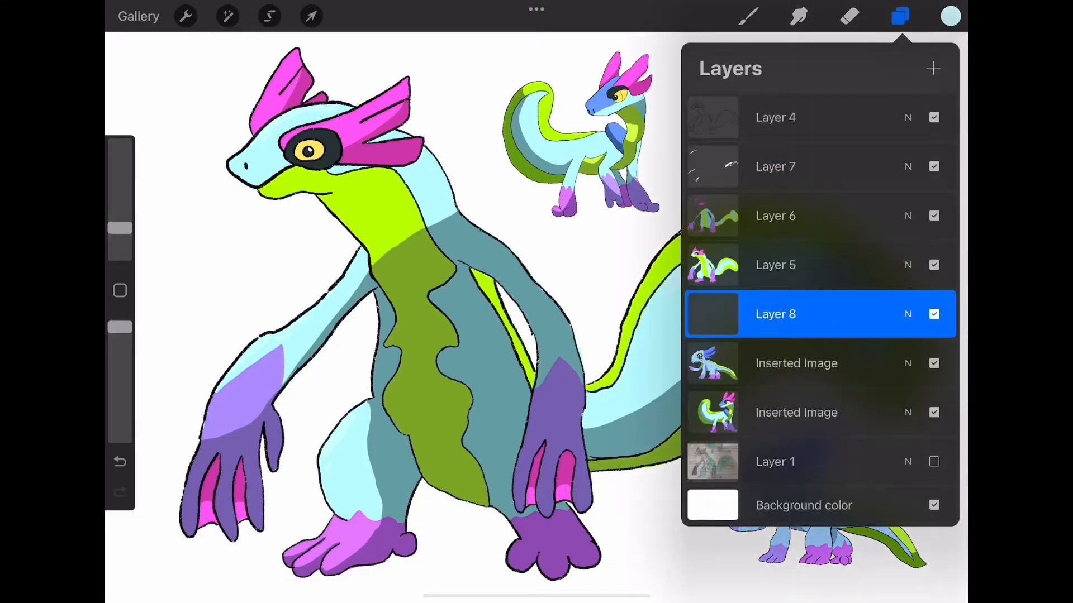
- Draw a translucent cyan boomerang with bubbles, move it under the arm, and group its layers
click(950, 15)
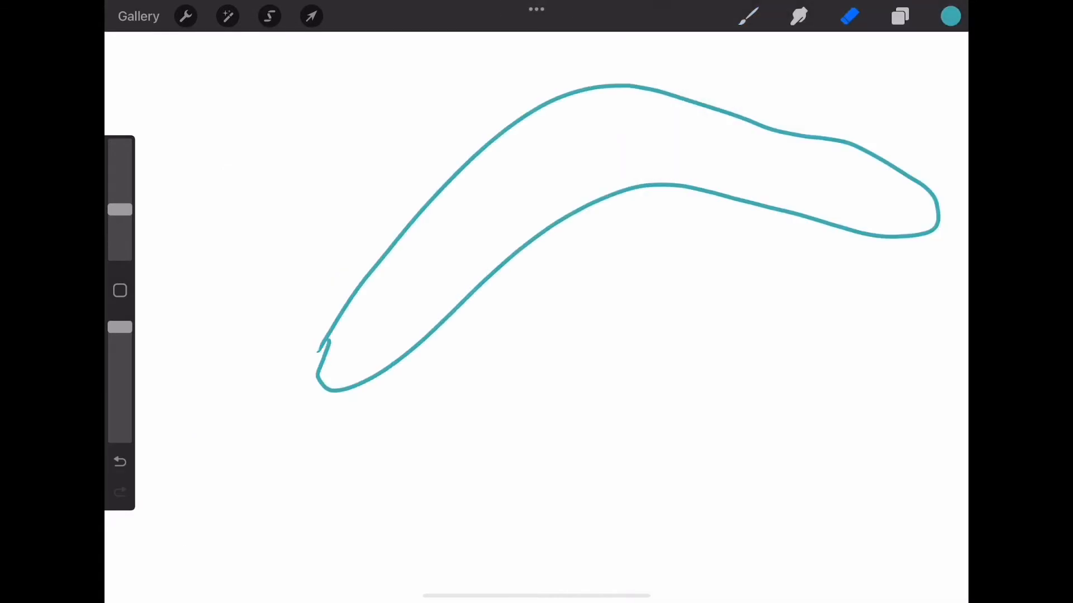
click(899, 15)
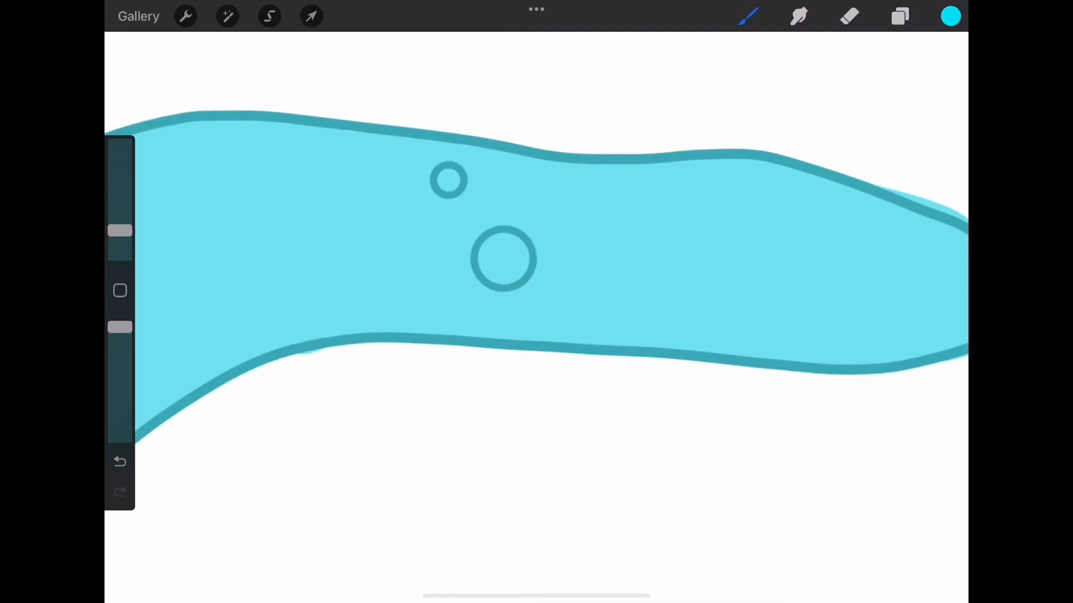
drag(595, 171, 711, 349)
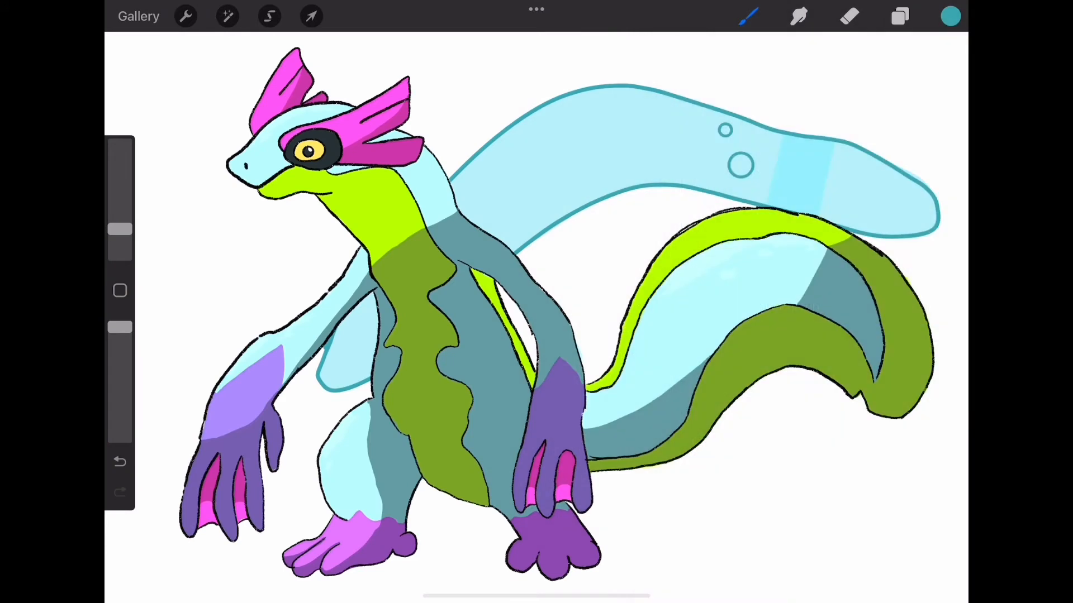
click(310, 16)
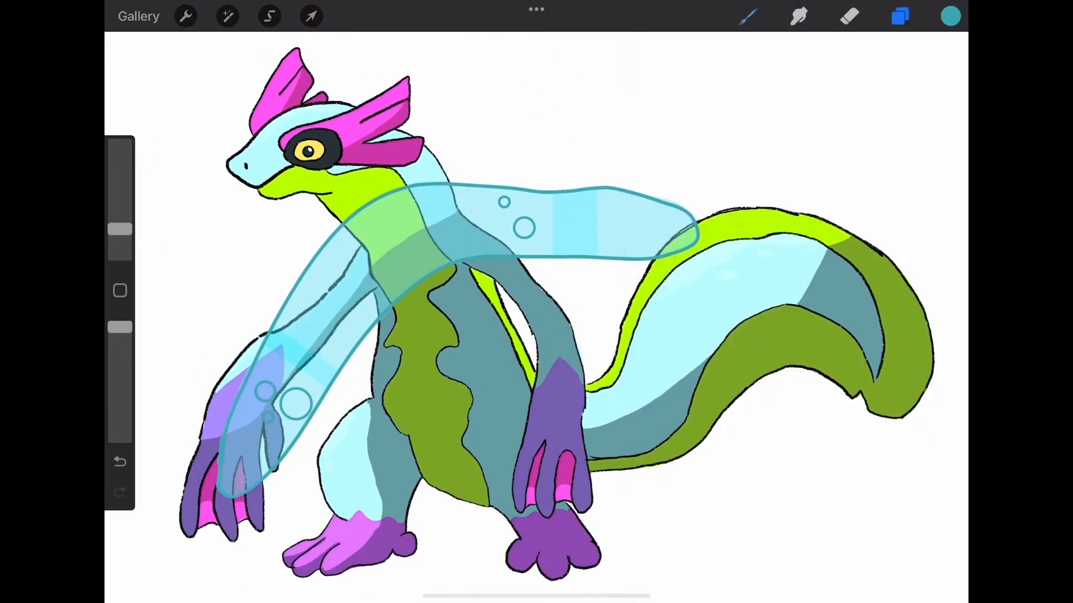
click(311, 16)
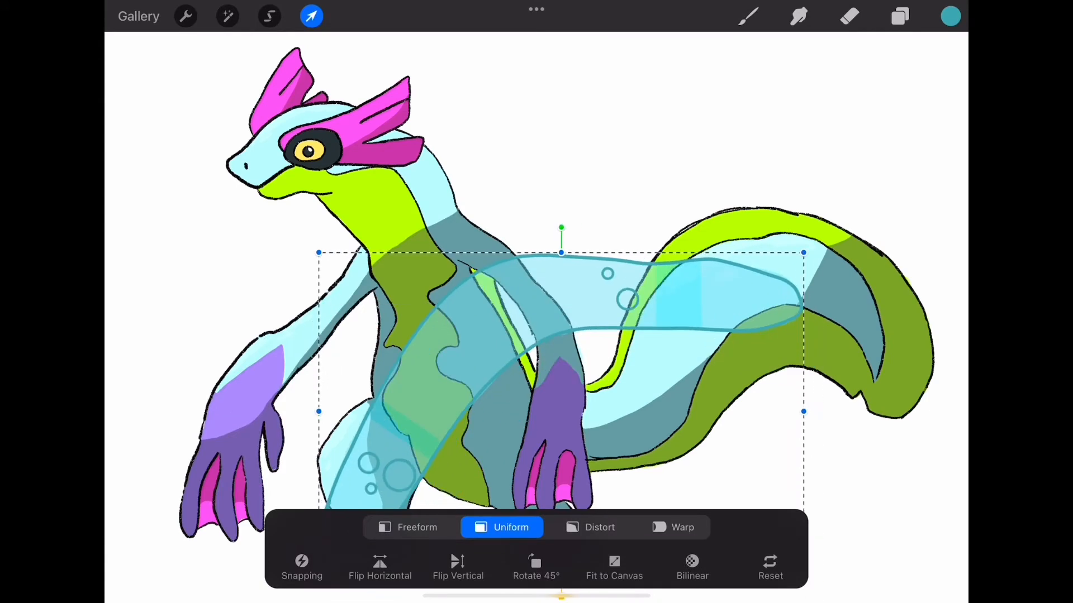
click(899, 15)
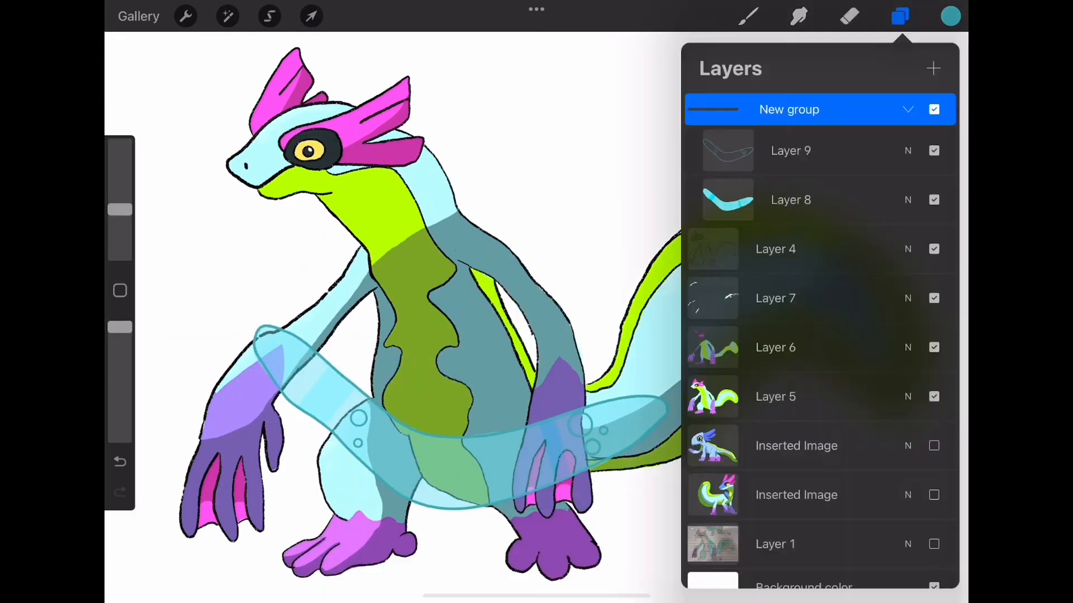